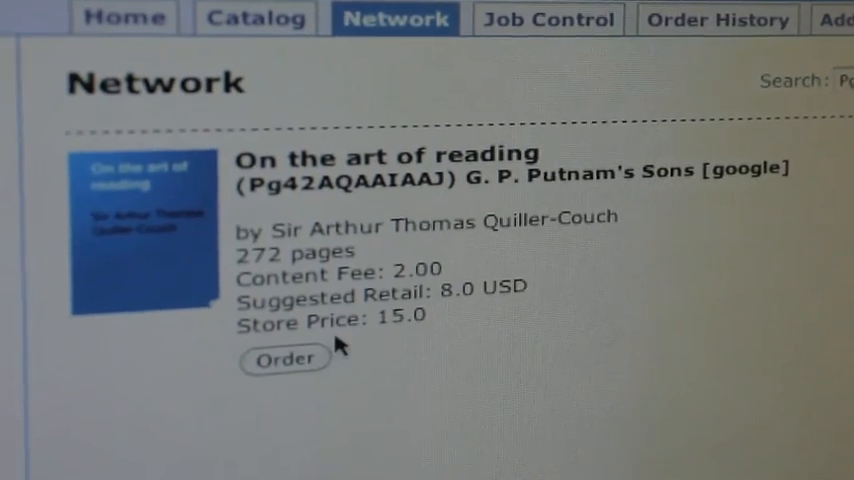
Show the Job Control print job list and scroll through the Electricians and Wizard of Oz jobs.
scroll(down, 3)
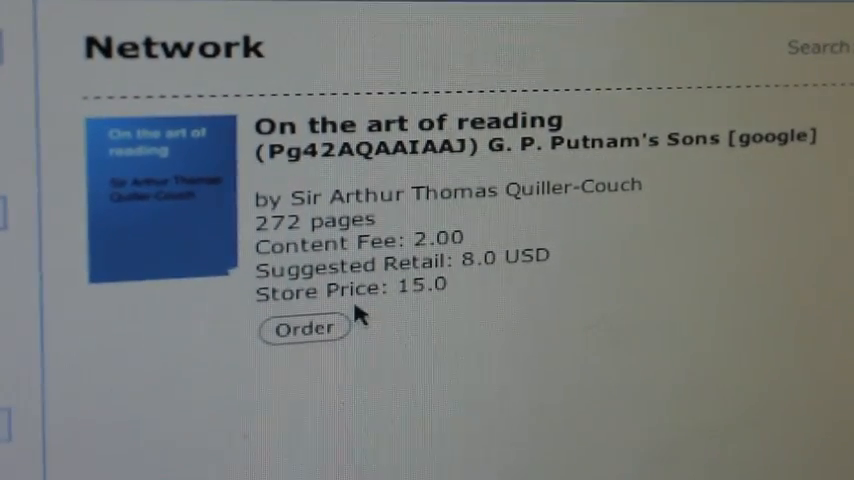
click(305, 328)
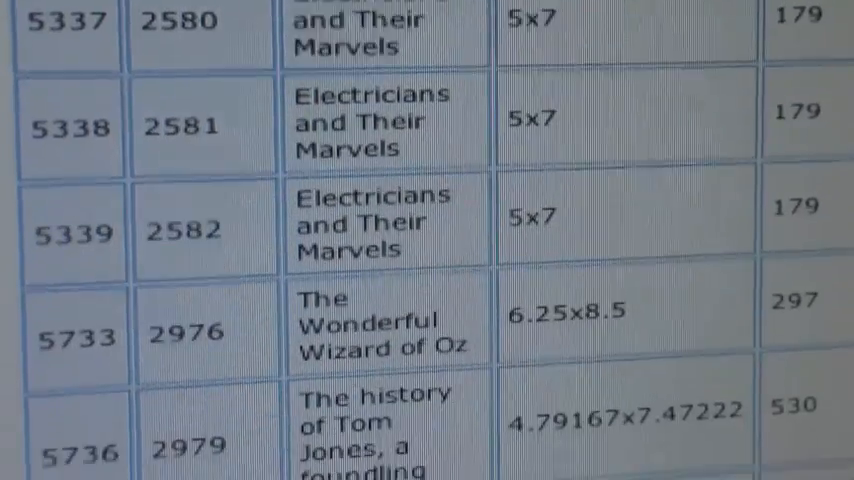
scroll(down, 3)
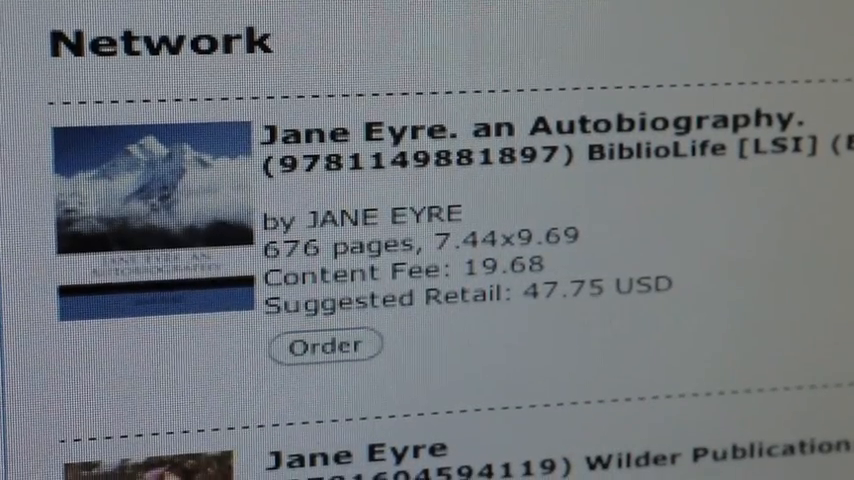
Scroll the Network catalog through Jane Eyre editions to BiblioLife's A Tale of Two Cities.
scroll(down, 3)
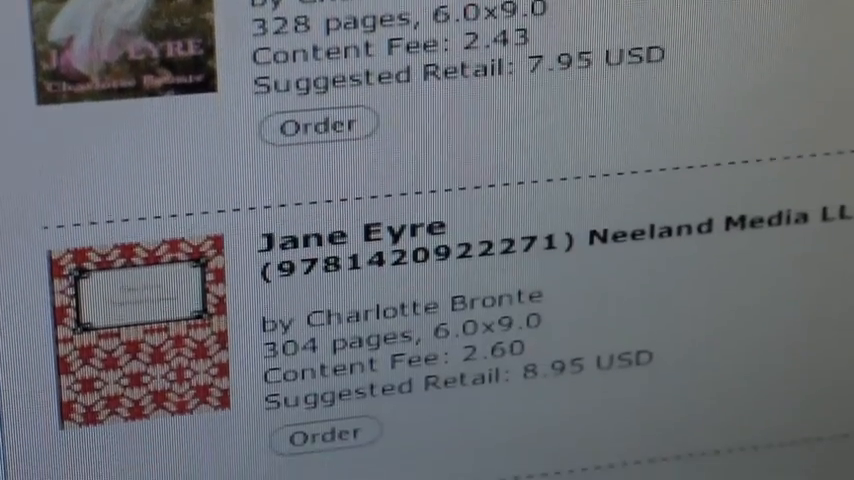
scroll(down, 3)
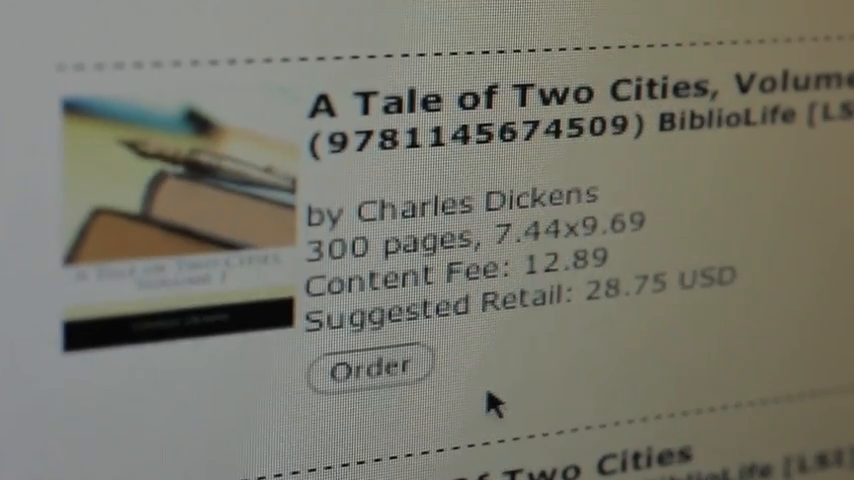